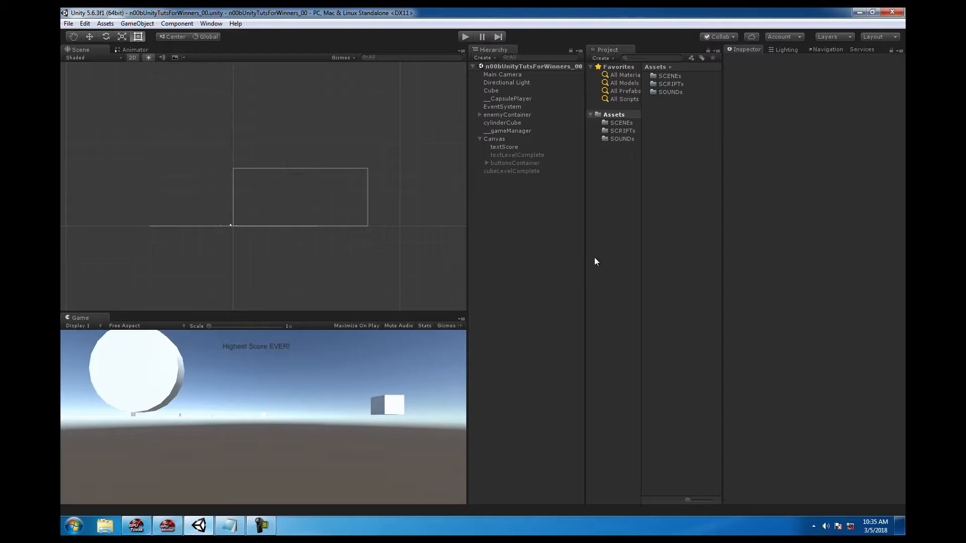
# Step: Add a UI Panel under the Canvas and rename it panelFade
pyautogui.rightClick(493, 138)
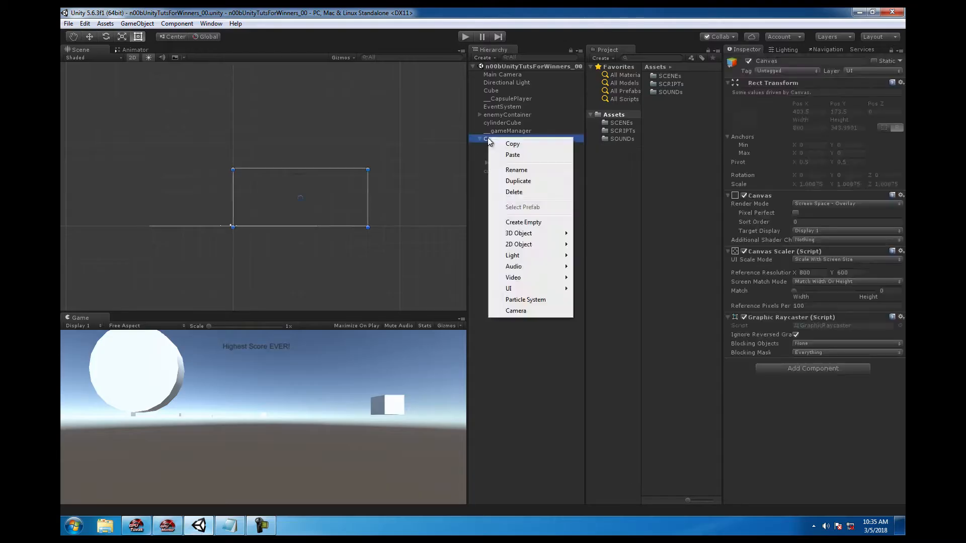
pyautogui.moveTo(526, 290)
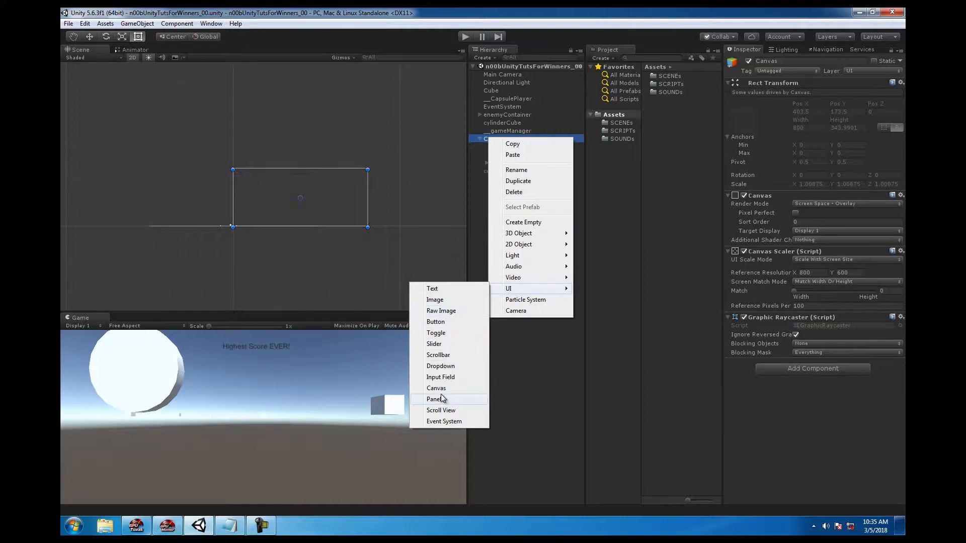
pyautogui.click(433, 399)
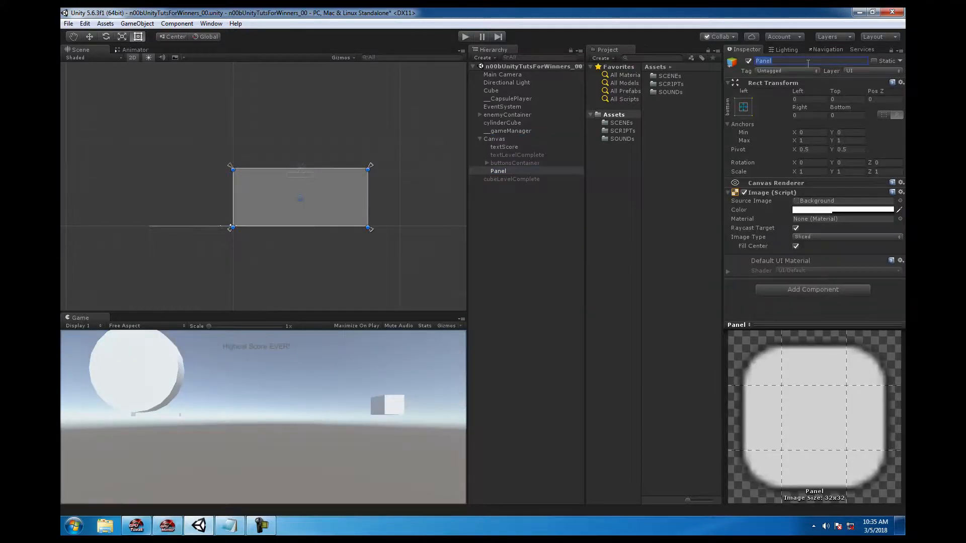
pyautogui.write('panelFade')
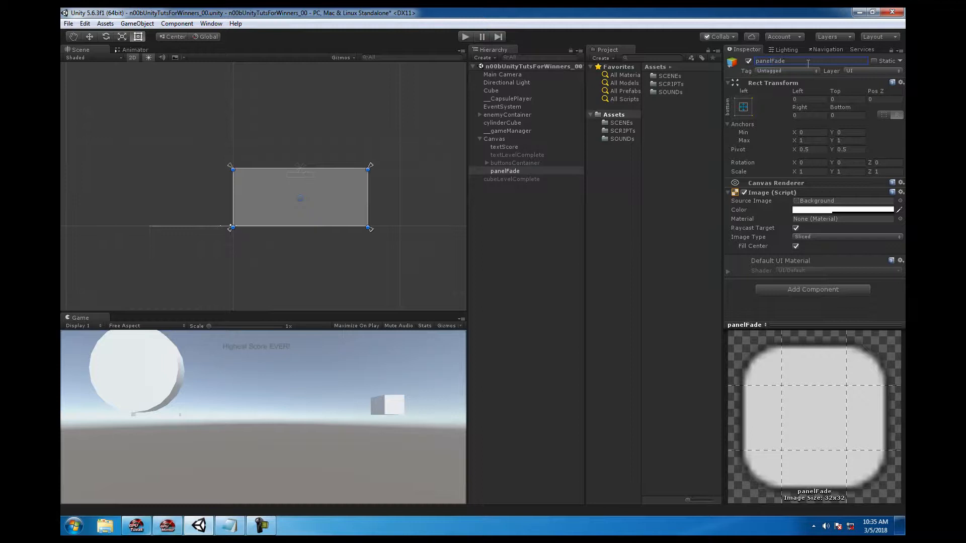
# Step: Remove panelFade's source image and set its colour to solid red (FF0000)
pyautogui.click(900, 201)
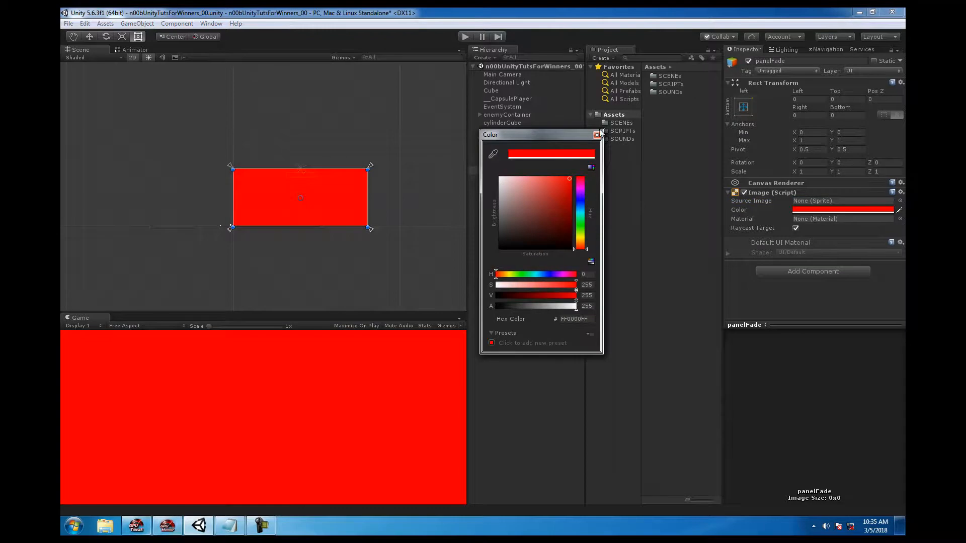
pyautogui.click(597, 134)
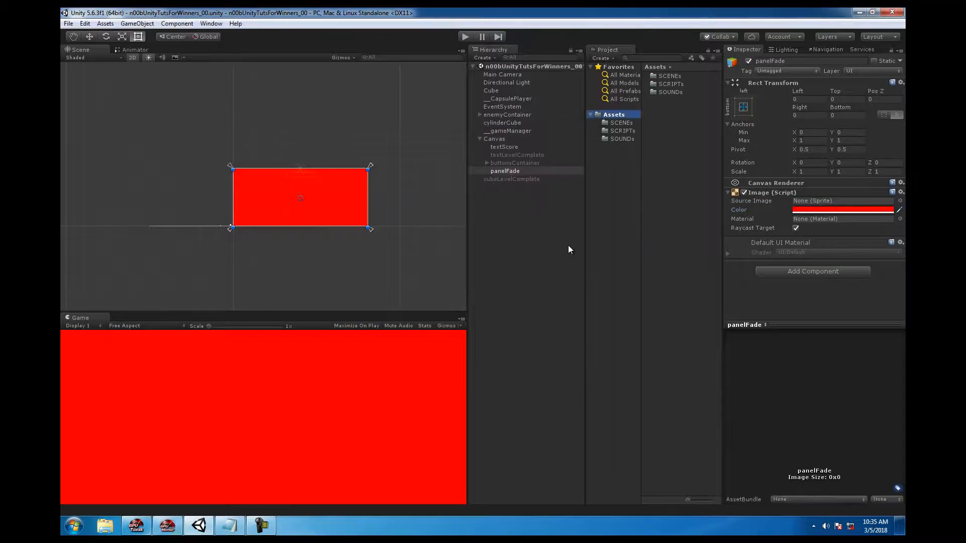
pyautogui.click(211, 24)
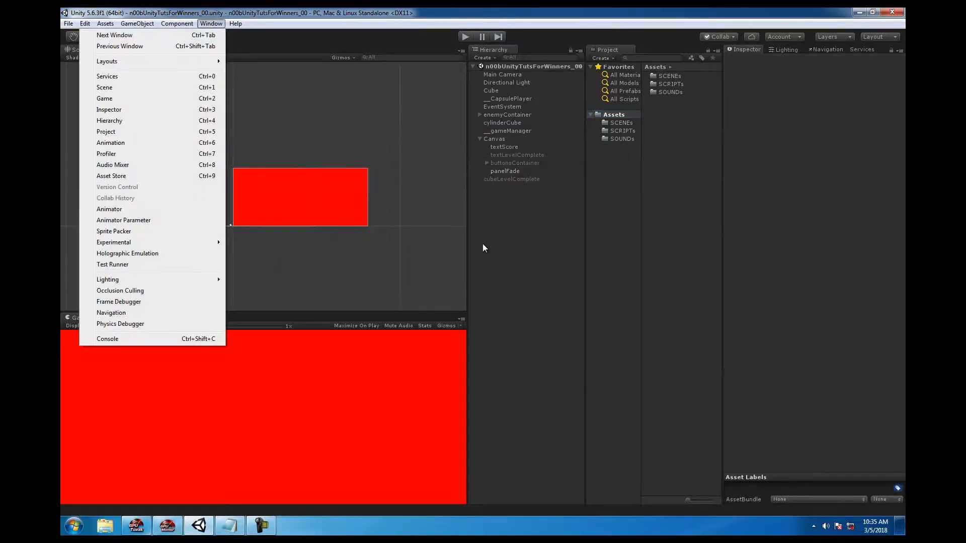
pyautogui.moveTo(145, 206)
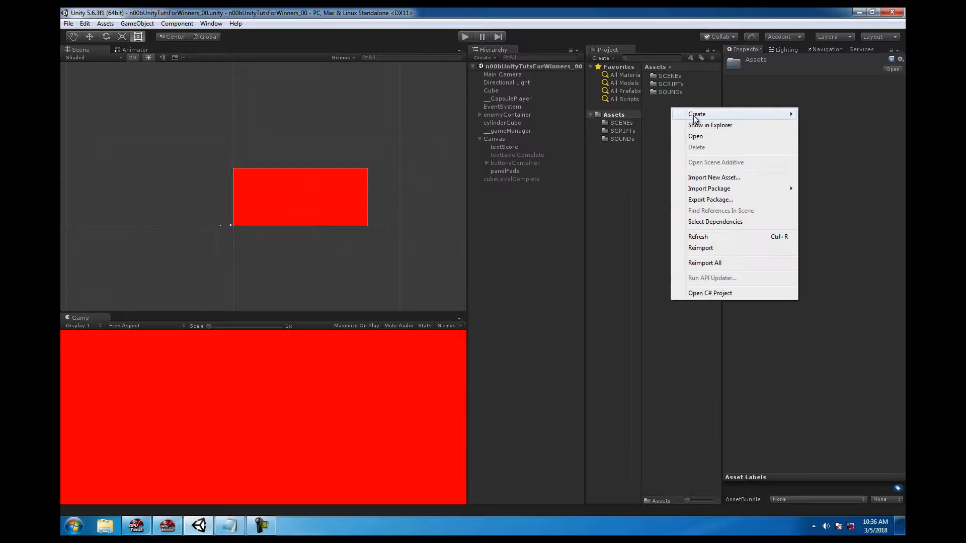
# Step: Create a folder named ANIMATIONs in Assets
pyautogui.click(697, 114)
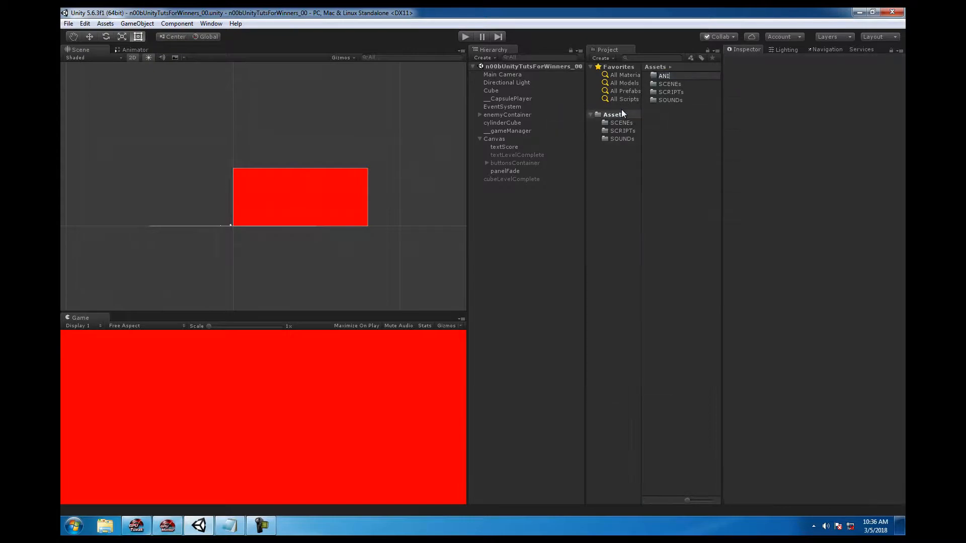
pyautogui.click(676, 75)
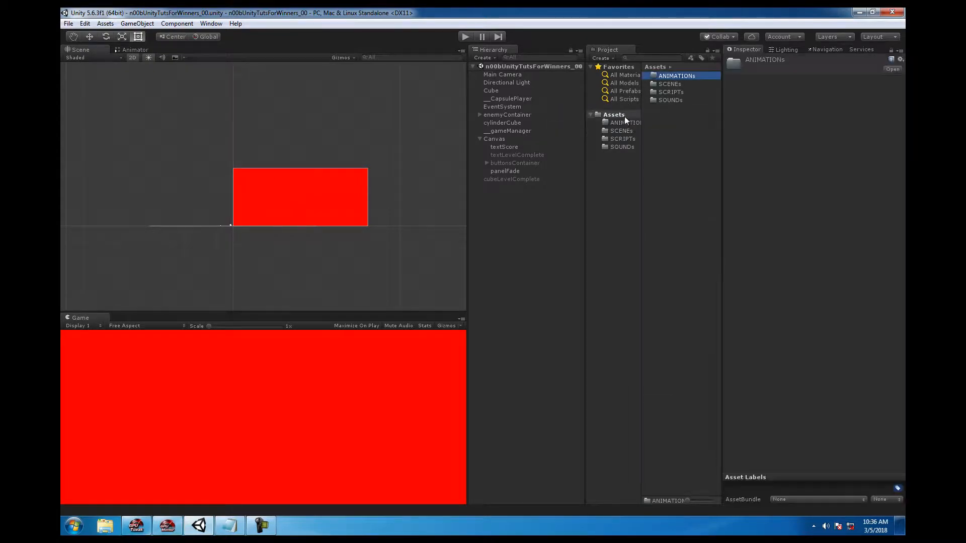
pyautogui.click(210, 24)
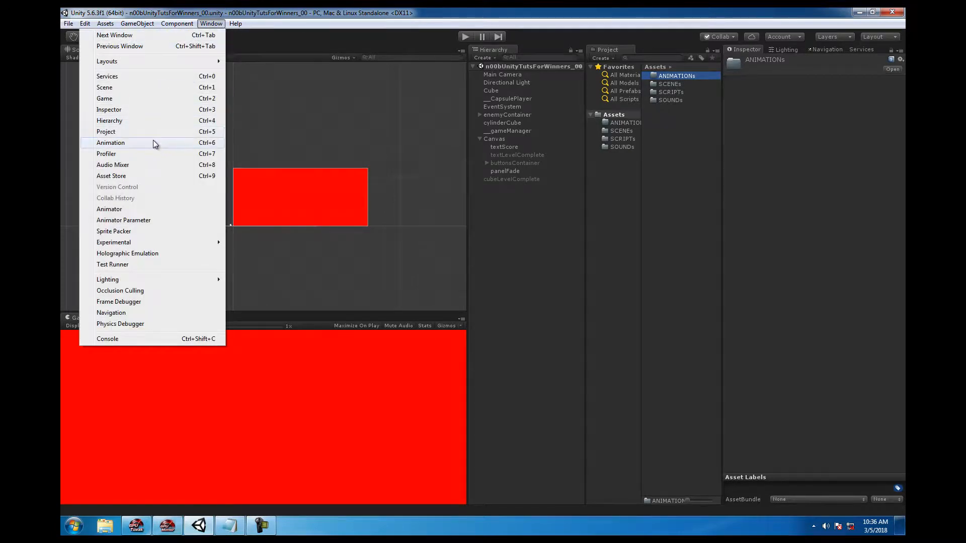
# Step: Open the Animation window and start a new clip for panelFade
pyautogui.click(111, 143)
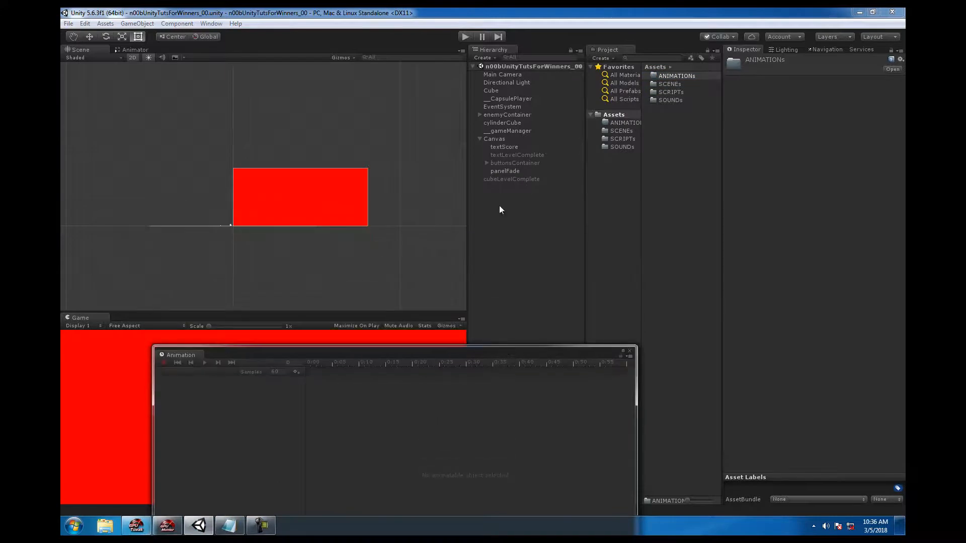
pyautogui.click(505, 170)
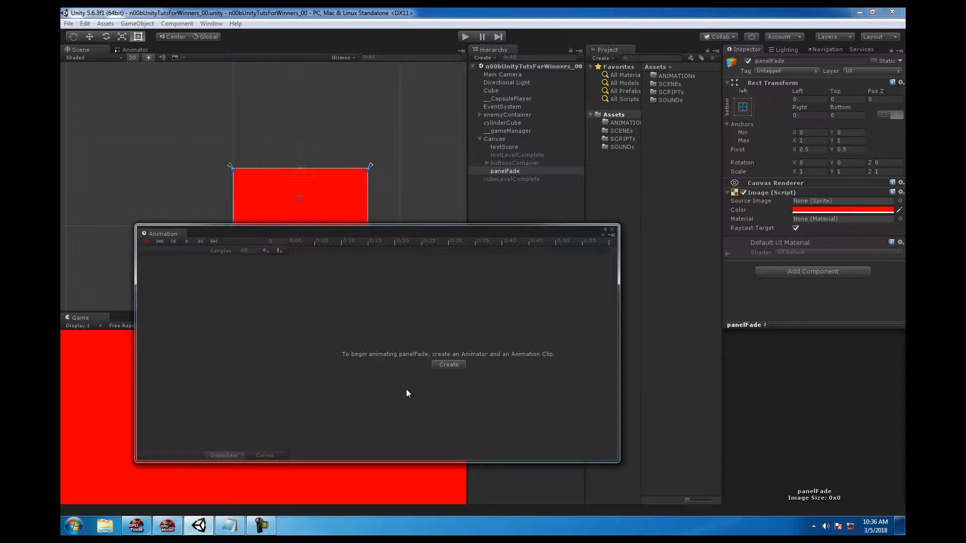
pyautogui.click(449, 364)
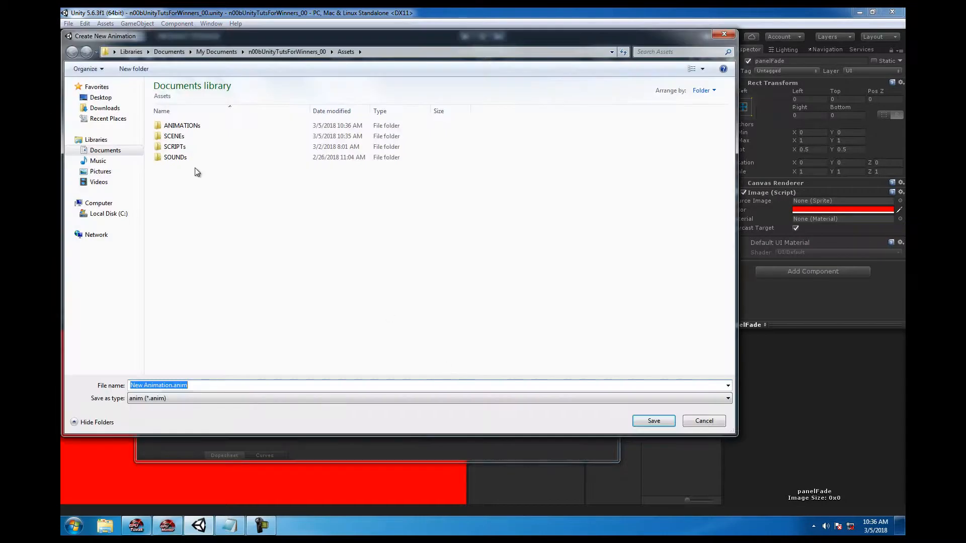
# Step: Save the new panelFade animation clip into the ANIMATIONs folder
pyautogui.doubleClick(182, 126)
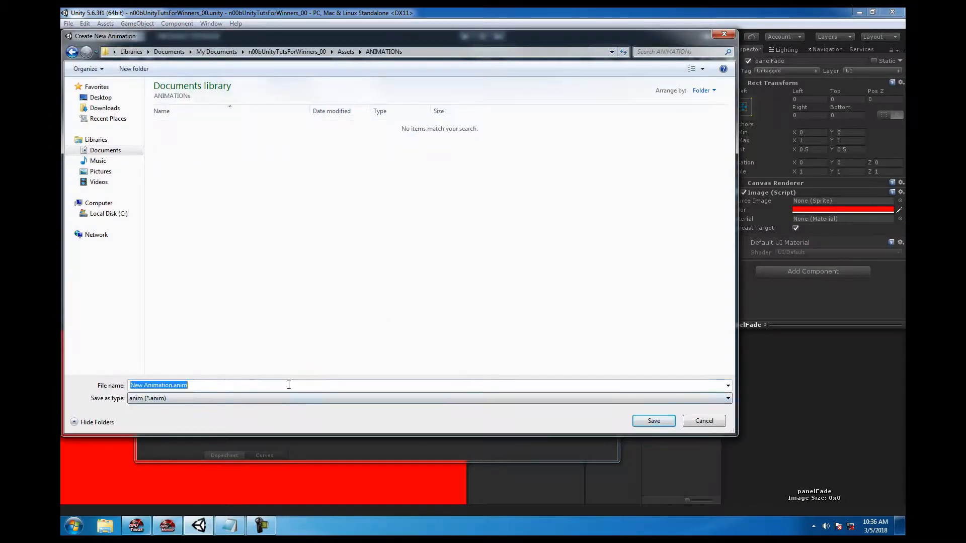
pyautogui.write('panelFa')
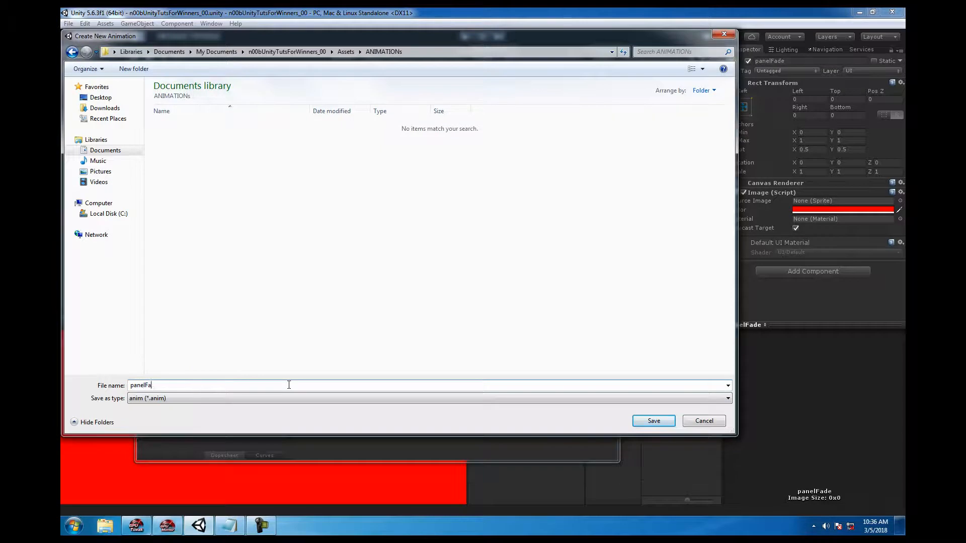
pyautogui.click(653, 421)
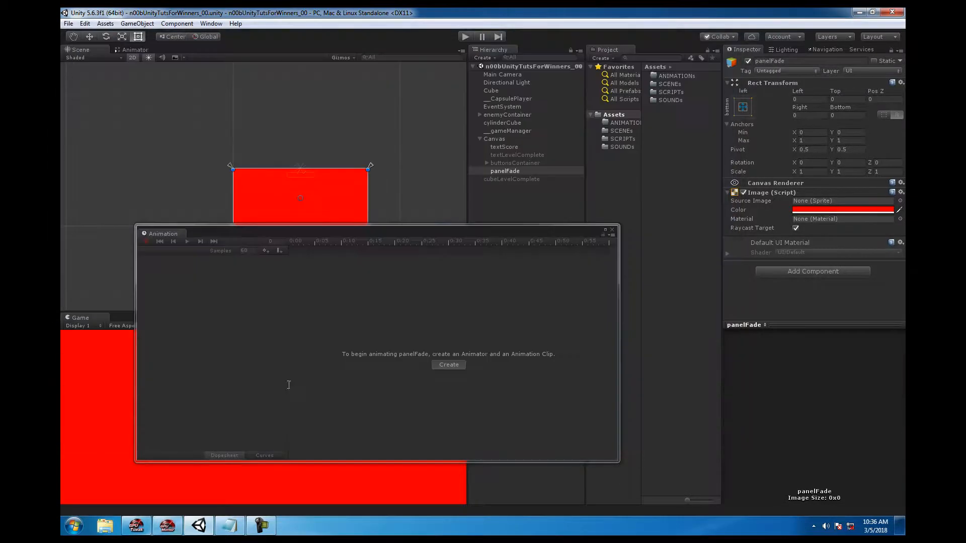
# Step: Record alpha keyframes on panelFade's colour at 0 and 1:00, preview, and close
pyautogui.click(449, 364)
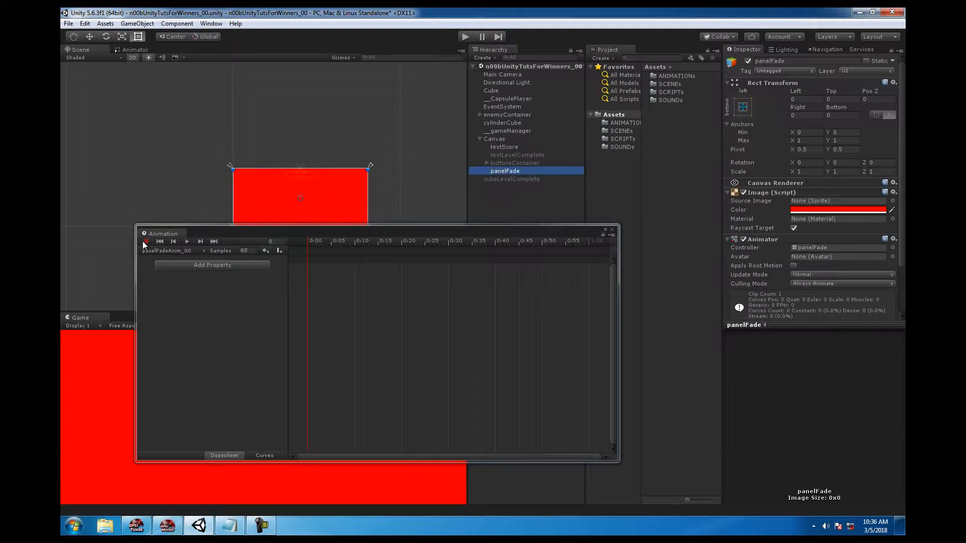
pyautogui.click(146, 241)
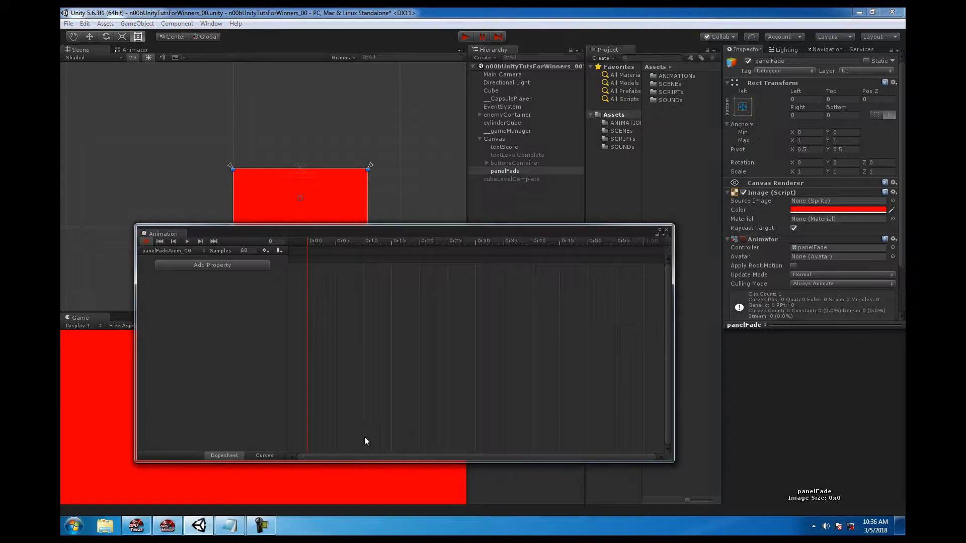
pyautogui.moveTo(590, 254)
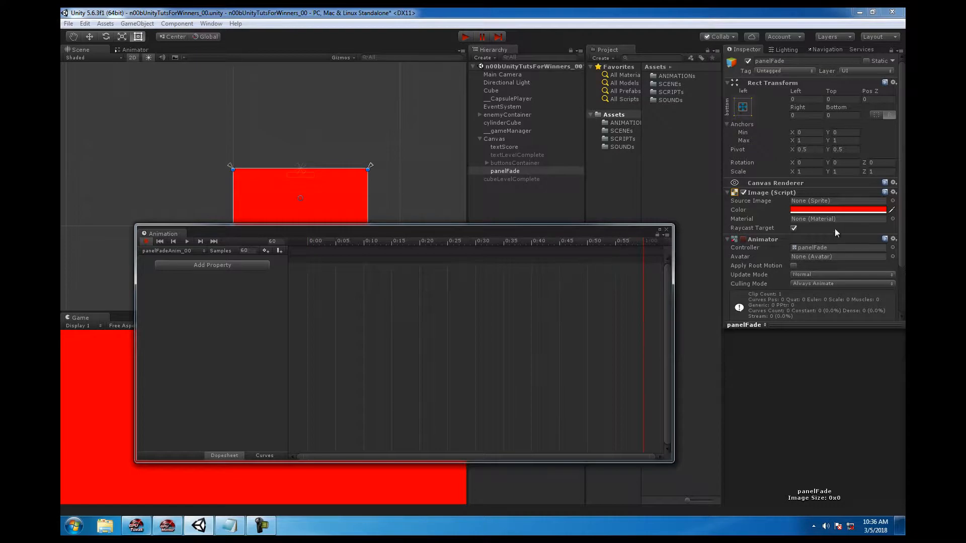
pyautogui.click(838, 209)
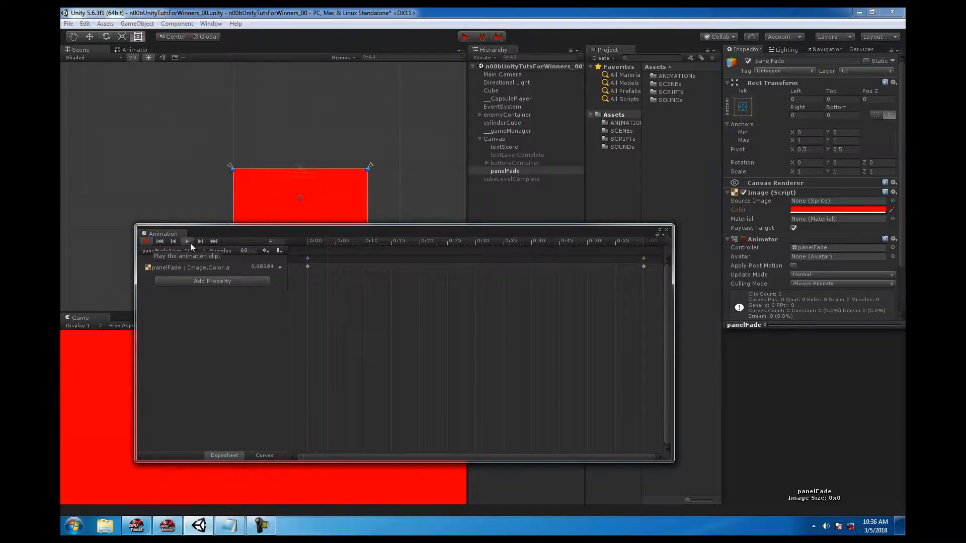
pyautogui.click(186, 241)
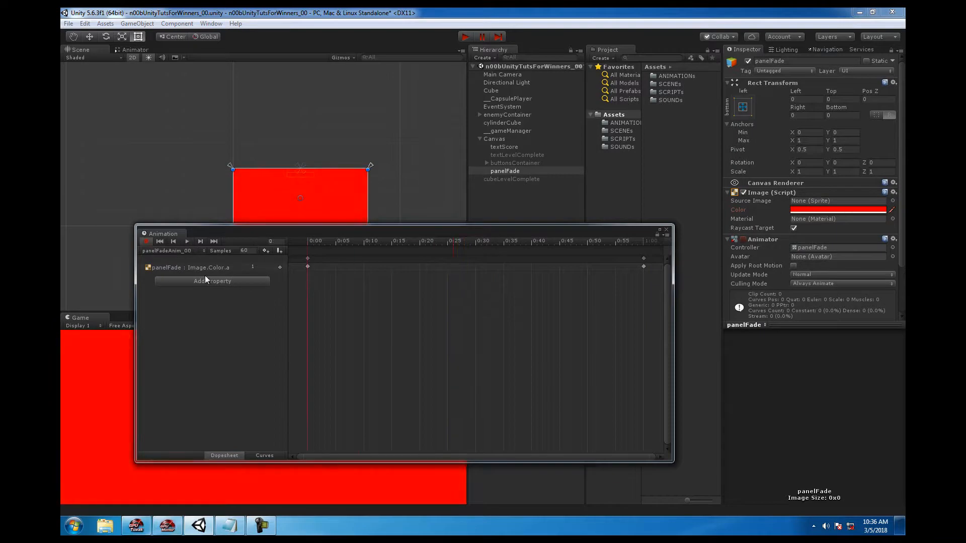
pyautogui.moveTo(124, 269)
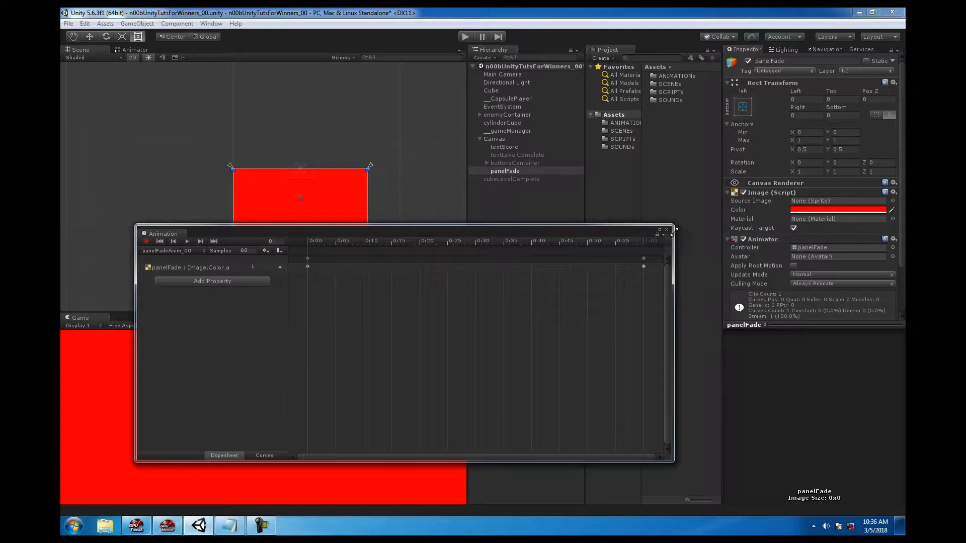
pyautogui.click(666, 230)
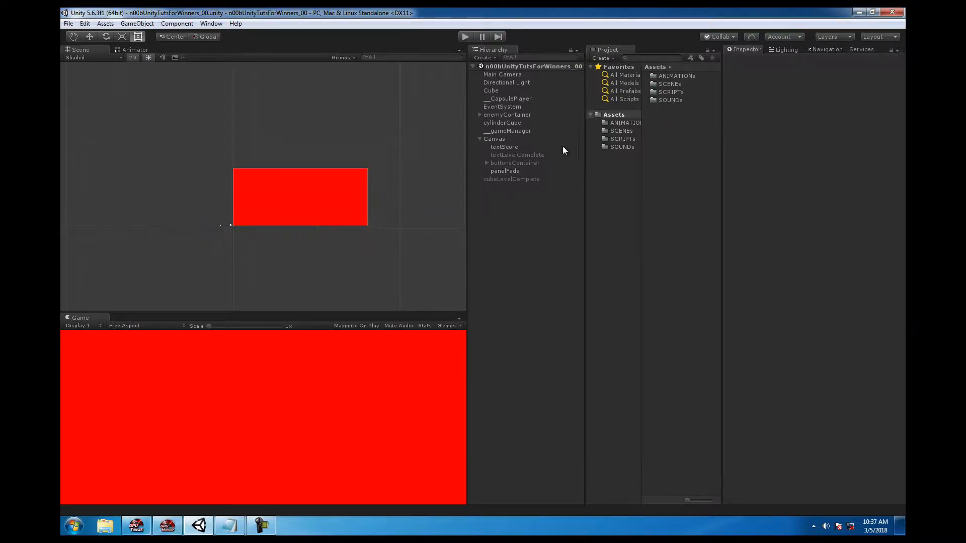
# Step: Play-test the red panel, then stop the game
pyautogui.click(505, 171)
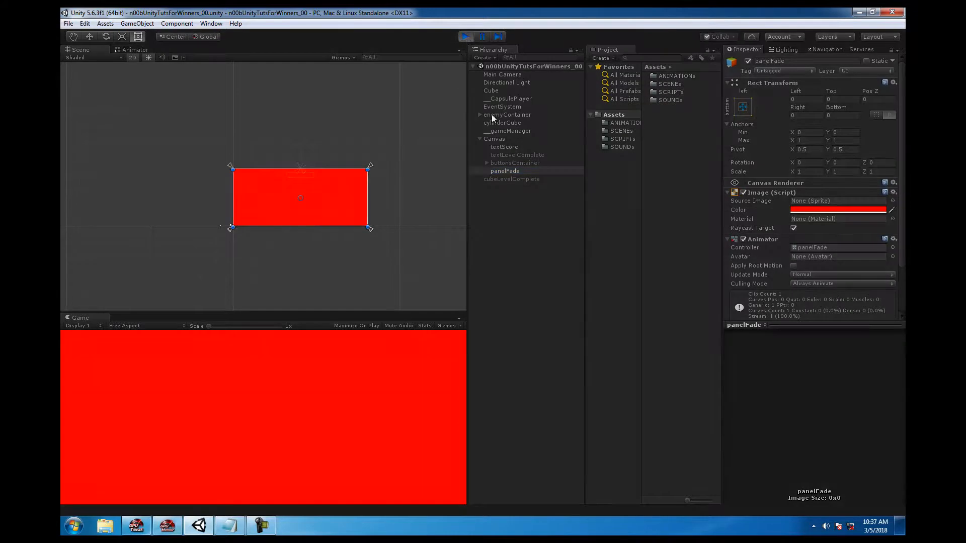
pyautogui.click(466, 36)
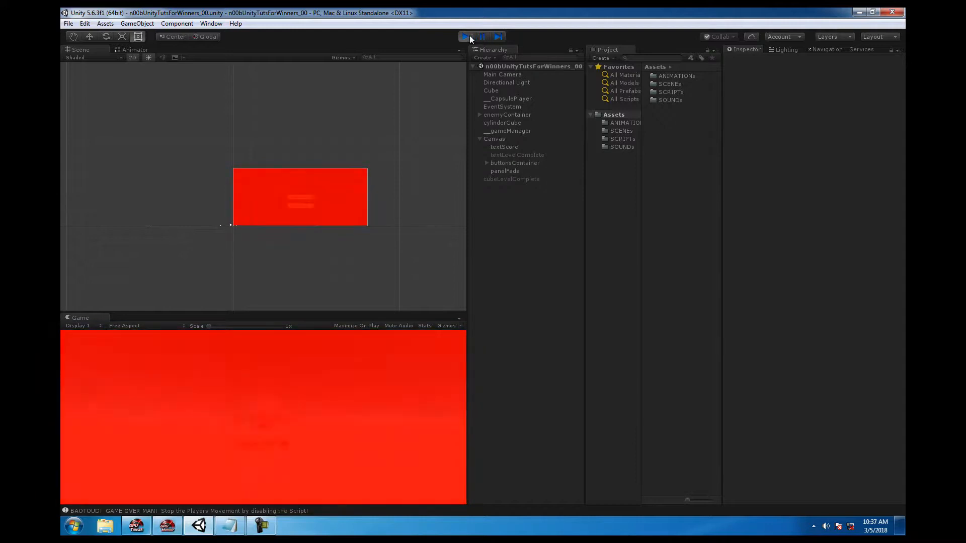
pyautogui.click(505, 170)
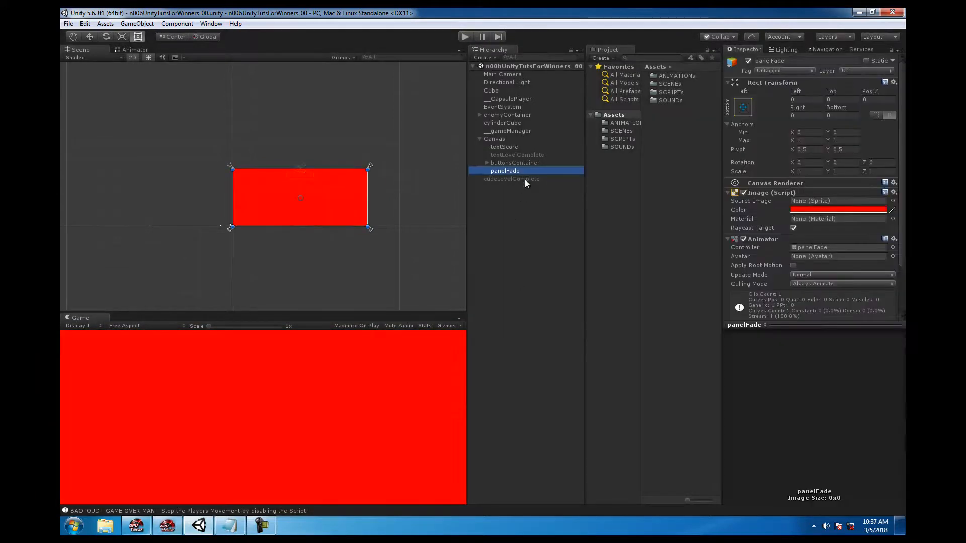
pyautogui.click(465, 36)
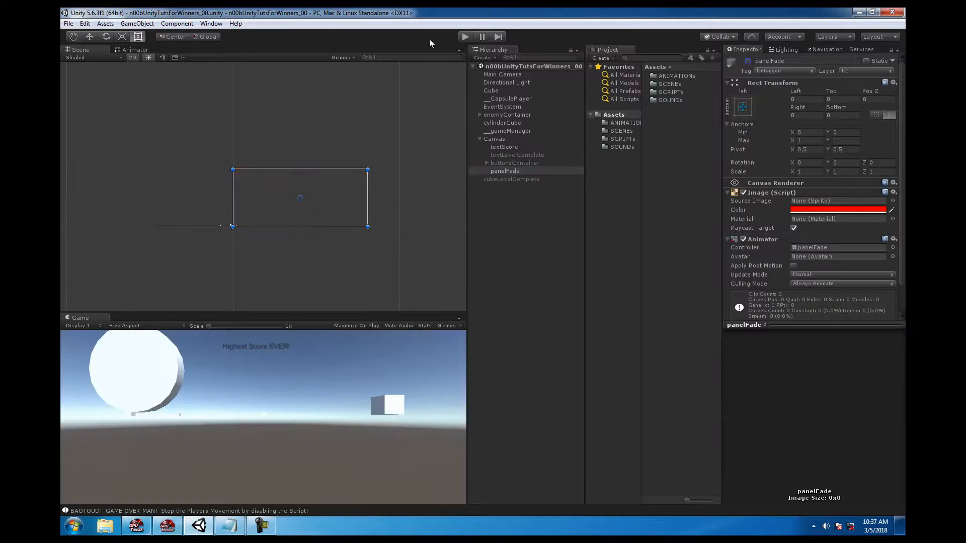
# Step: Disable panelFade, play again, and select __gameManager to view Game Manager Bob
pyautogui.click(465, 36)
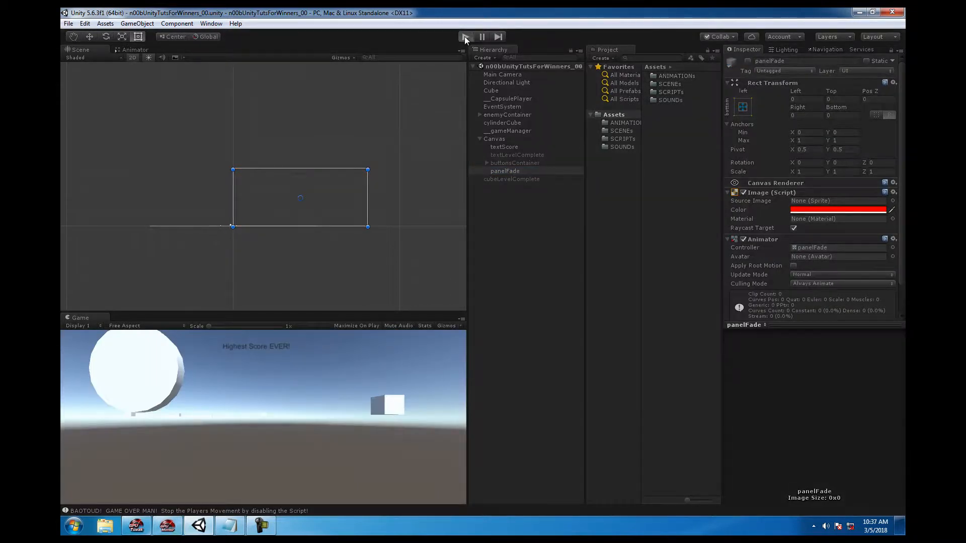
pyautogui.click(464, 36)
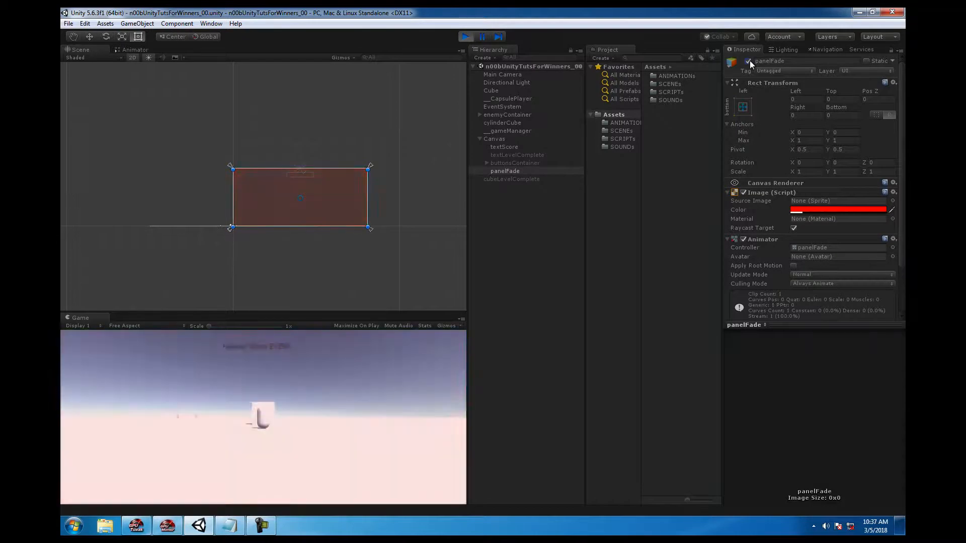
pyautogui.click(509, 131)
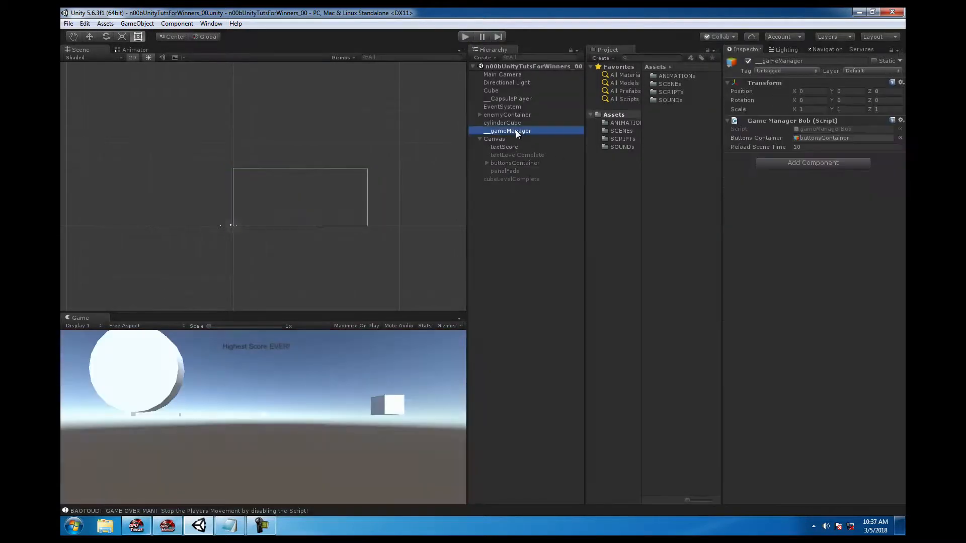
pyautogui.click(623, 139)
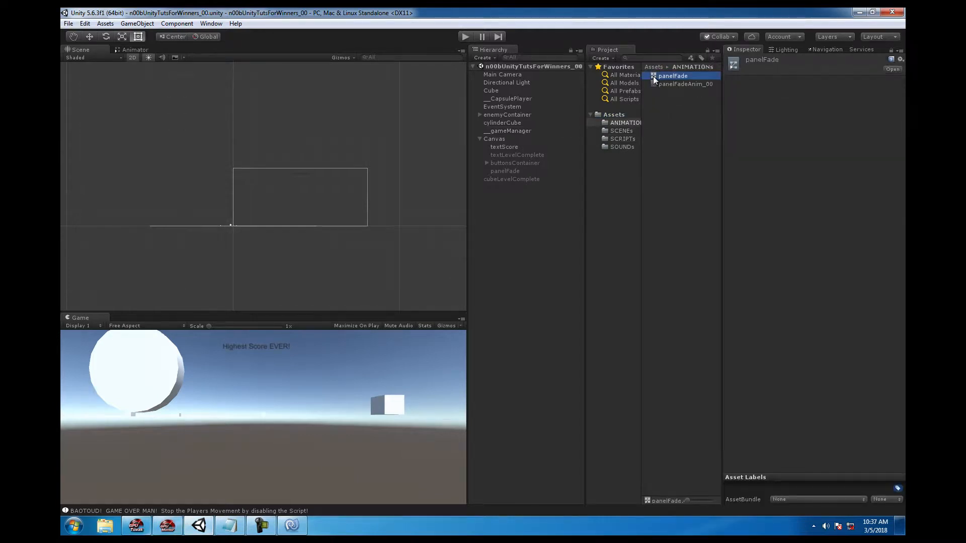
# Step: Turn off Loop Time on panelFadeAnim_00 and play-test the fade
pyautogui.click(684, 84)
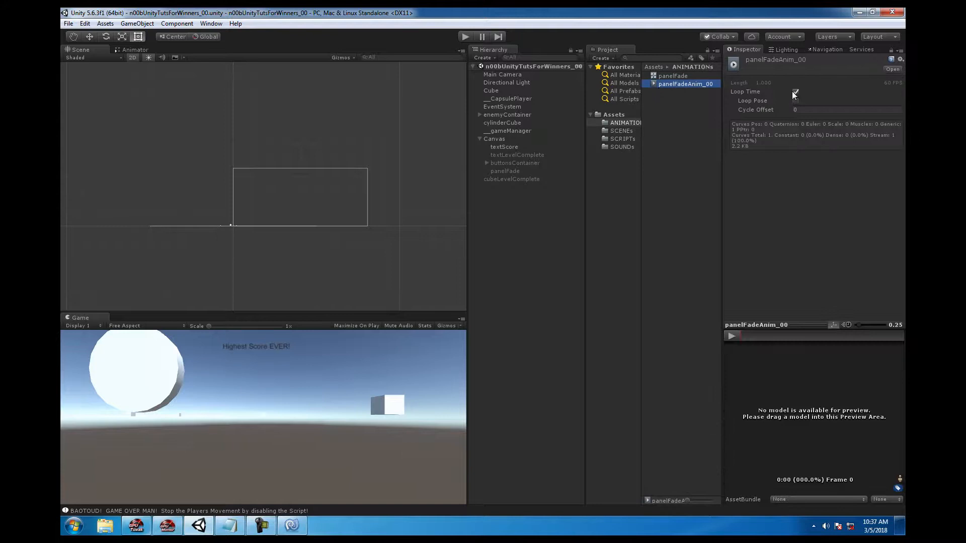
pyautogui.click(795, 92)
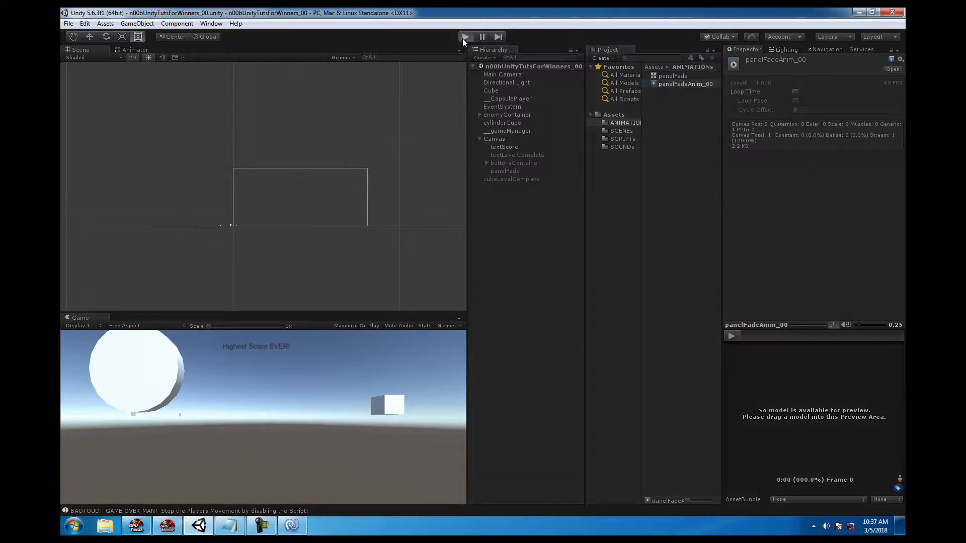
pyautogui.click(464, 36)
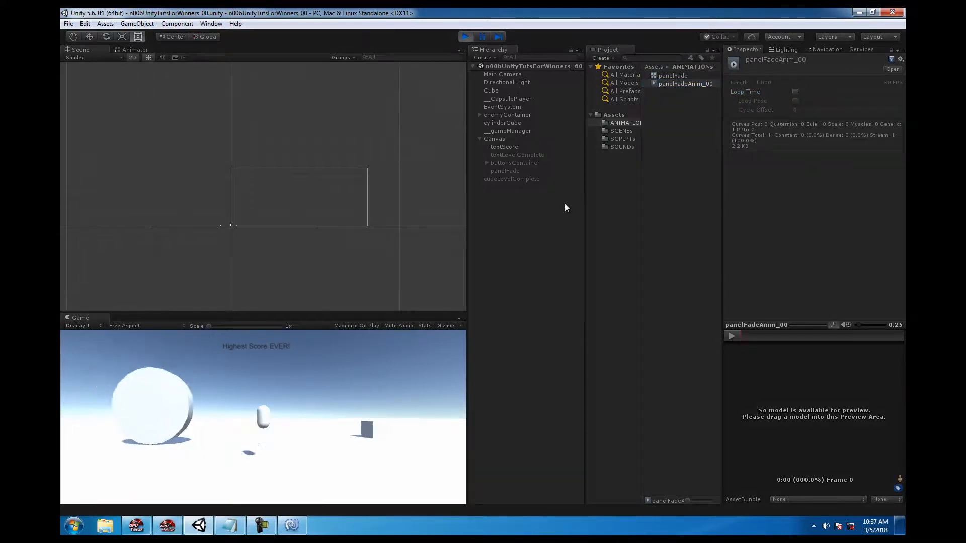
pyautogui.click(505, 171)
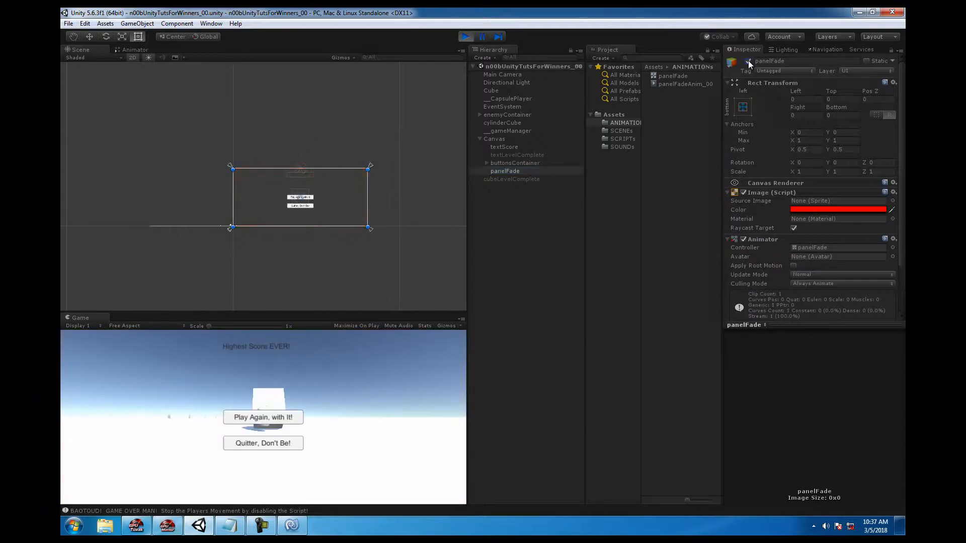
pyautogui.click(467, 36)
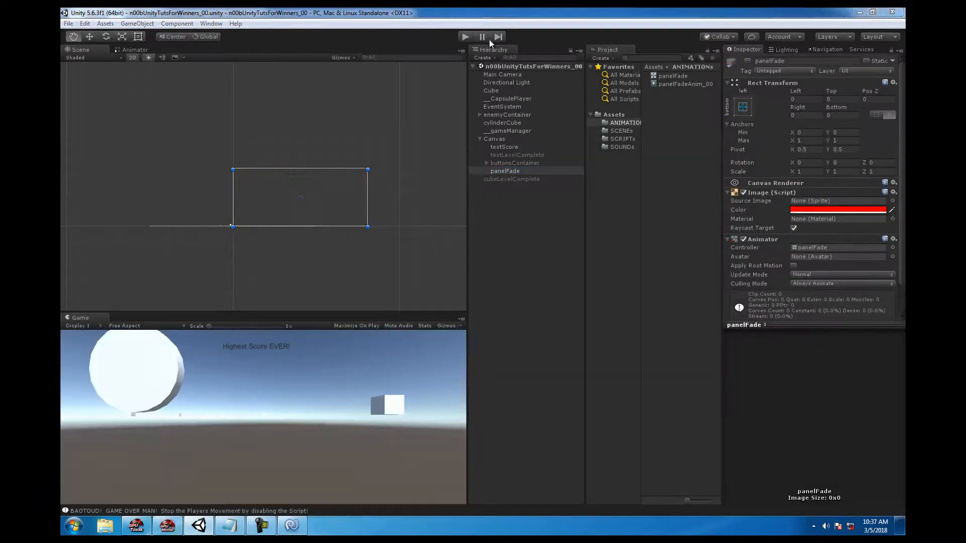
# Step: Check the code editor, play-test the game again, and return to MonoDevelop
pyautogui.click(292, 526)
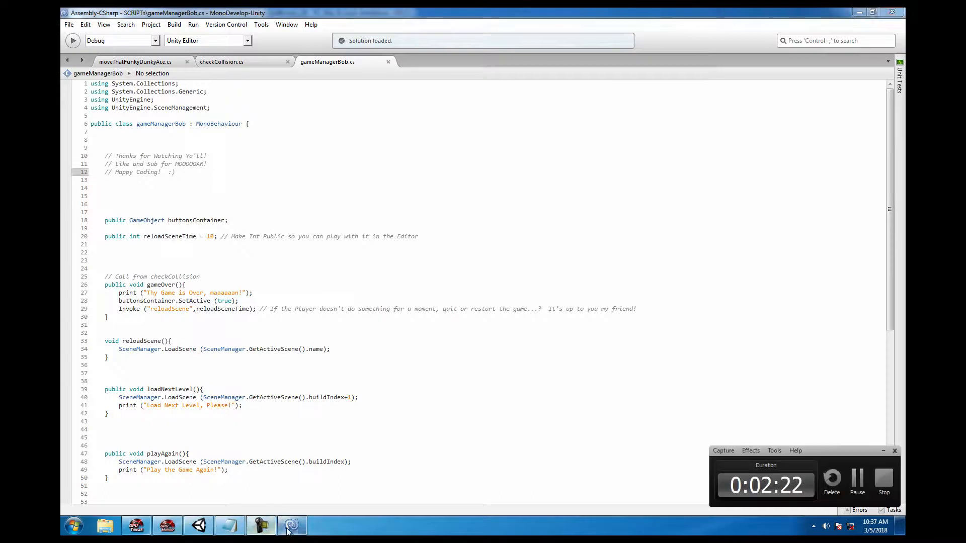
pyautogui.click(198, 525)
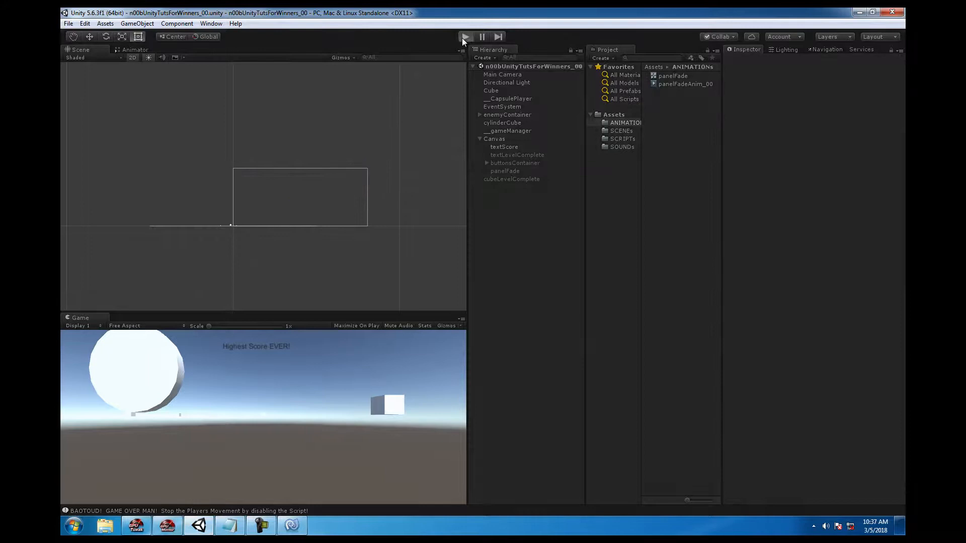
pyautogui.click(464, 36)
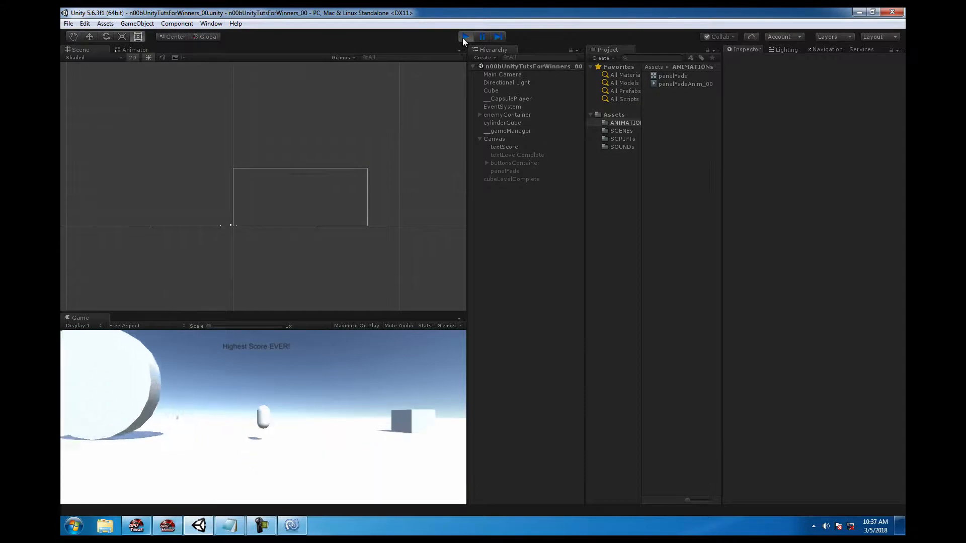
pyautogui.click(465, 37)
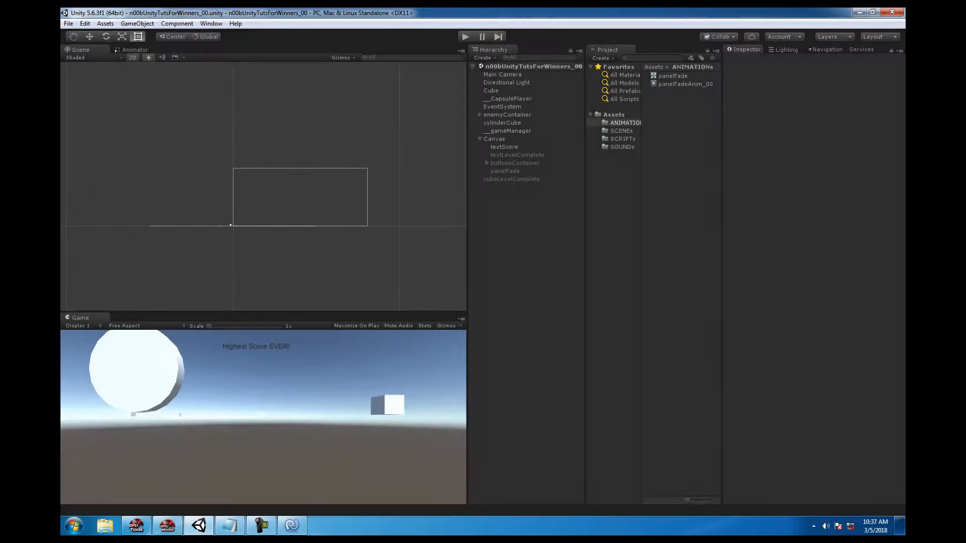
pyautogui.click(291, 525)
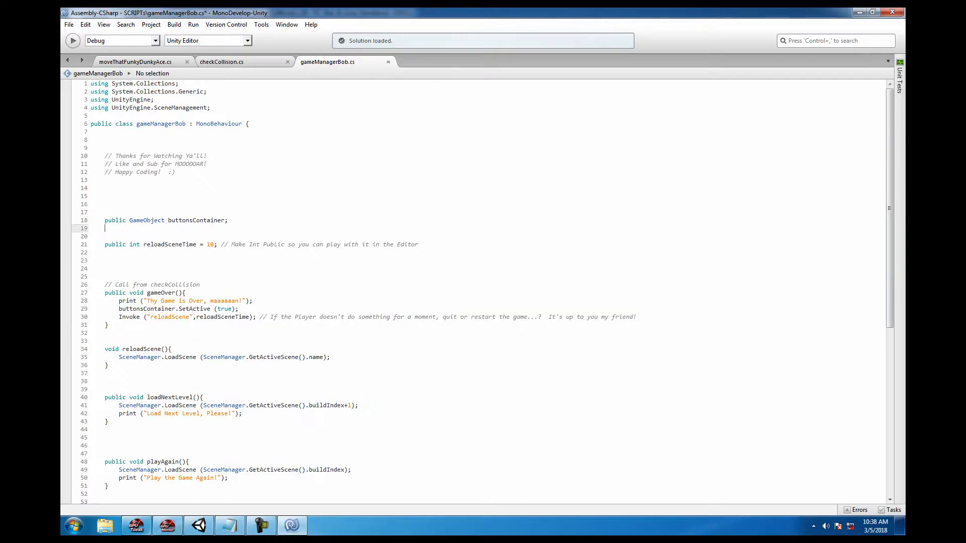
# Step: Declare 'public GameObject panelRedFadeIn;' below buttonsContainer, then return to Unity
pyautogui.write('public gameObject')
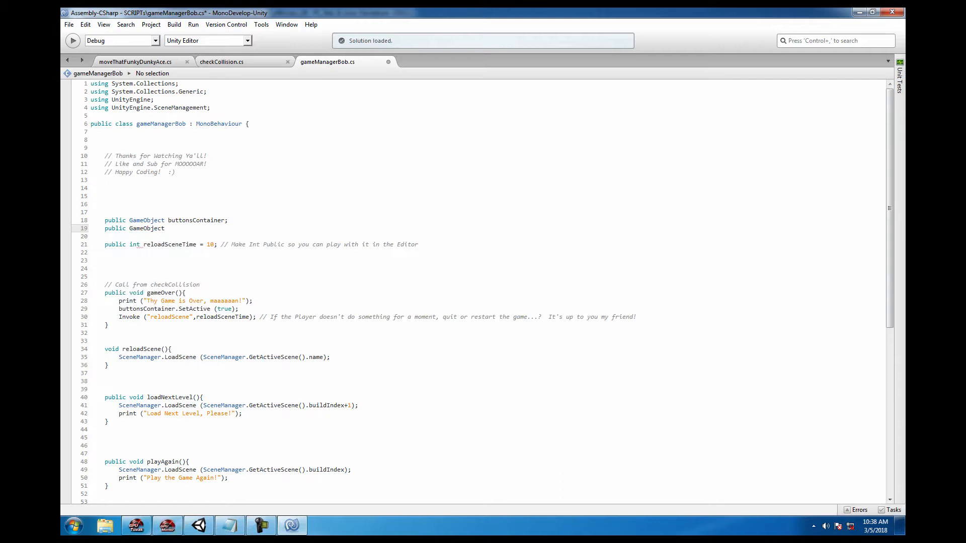
pyautogui.write('panelRedFade')
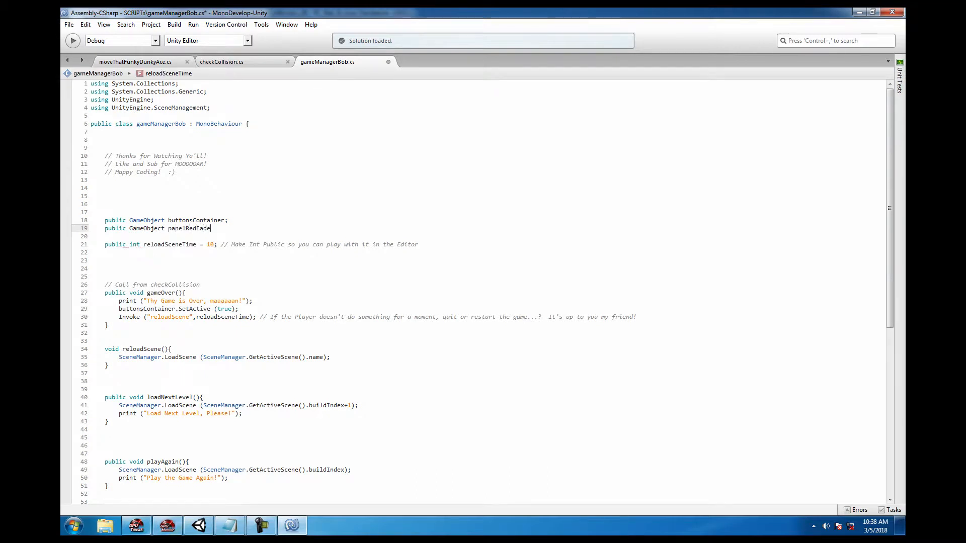
pyautogui.write('In;')
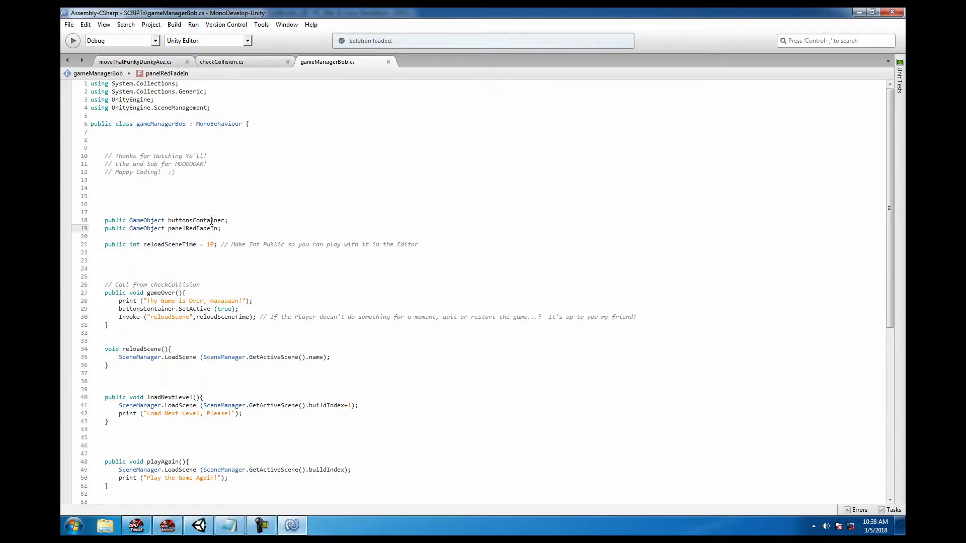
pyautogui.click(197, 525)
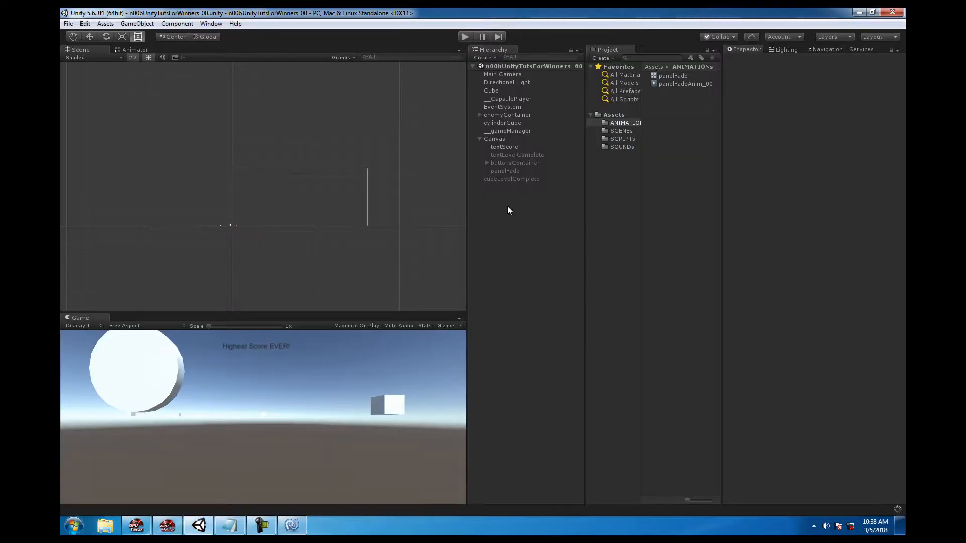
pyautogui.moveTo(511, 135)
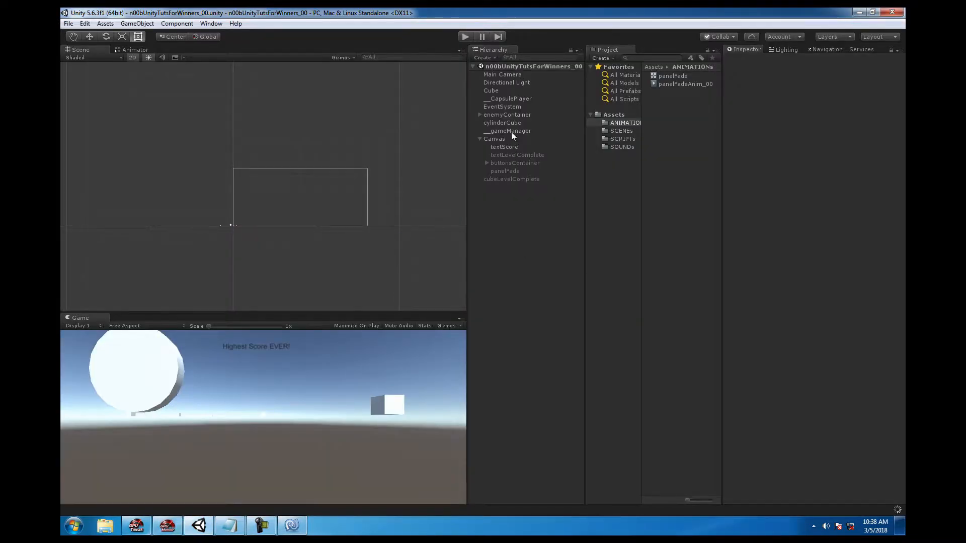
# Step: Check __gameManager's Game Manager Bob for the empty Panel Red Fade In field
pyautogui.click(508, 131)
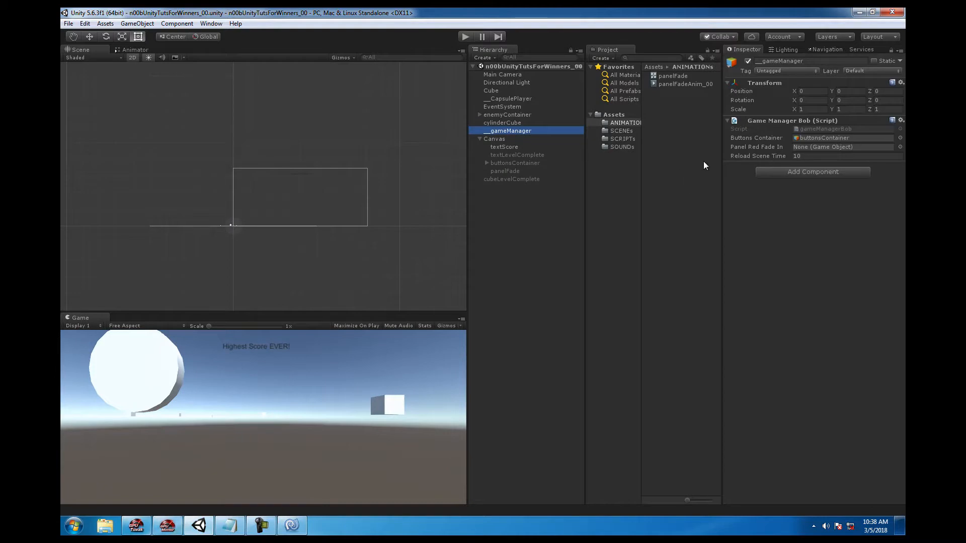
pyautogui.click(504, 170)
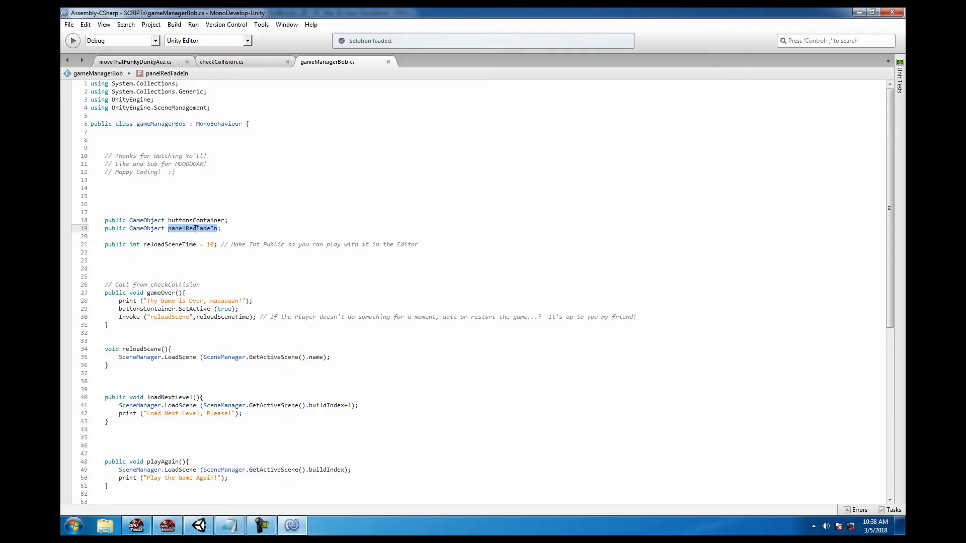
# Step: Add a panelRedFadeIn.SetActive call after buttonsContainer.SetActive in gameOver()
pyautogui.click(239, 308)
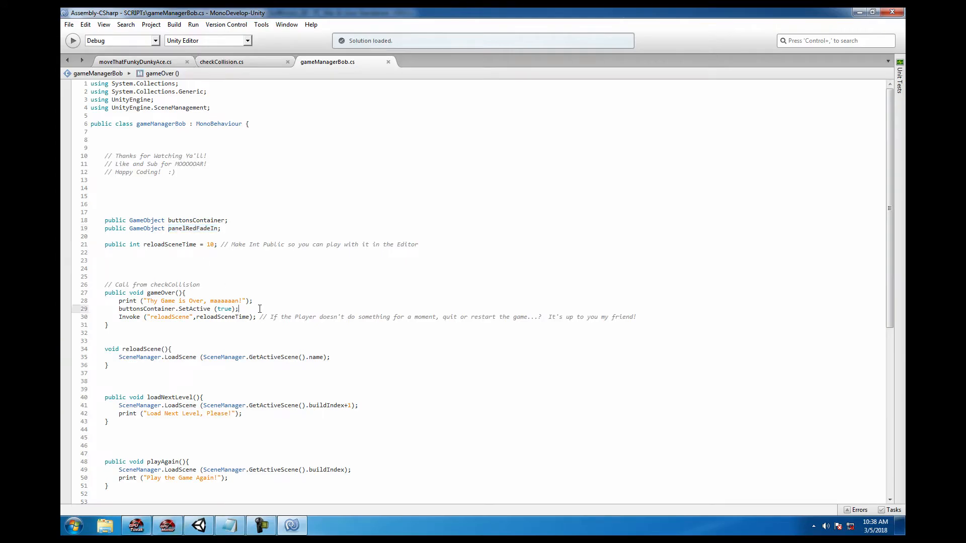
pyautogui.write('panelRedFadeIn.s')
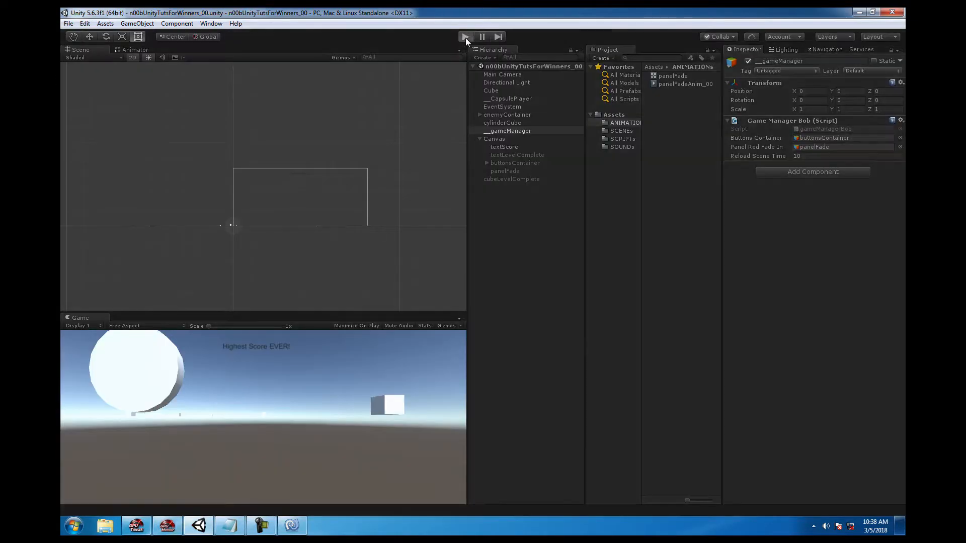
# Step: Play-test to the game-over screen with Play Again and Quitter buttons, then select panelFadeAnim_00
pyautogui.click(464, 36)
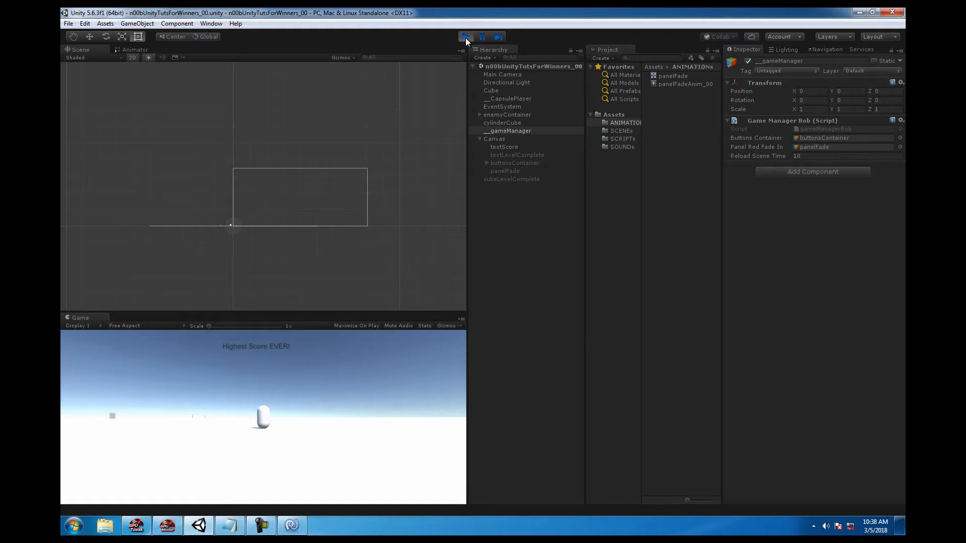
pyautogui.click(464, 36)
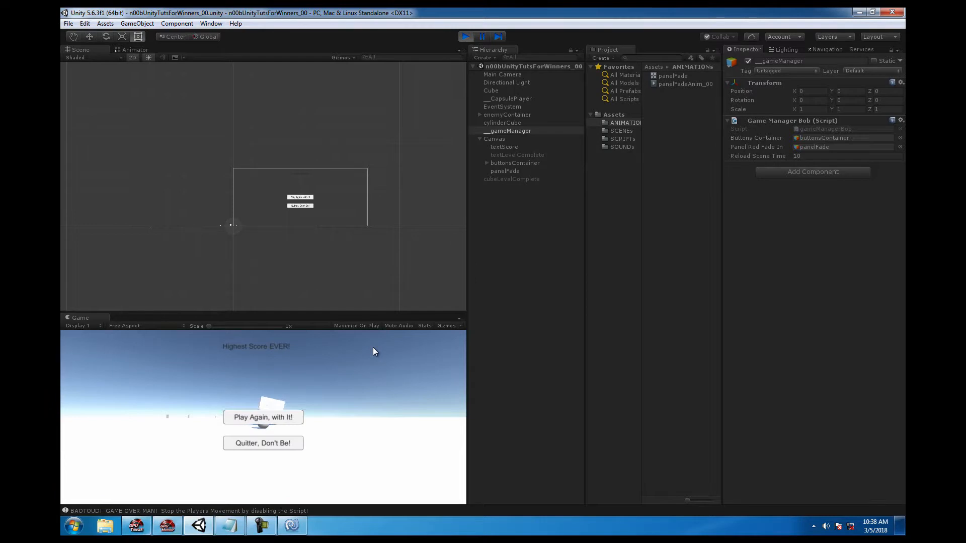
pyautogui.click(466, 36)
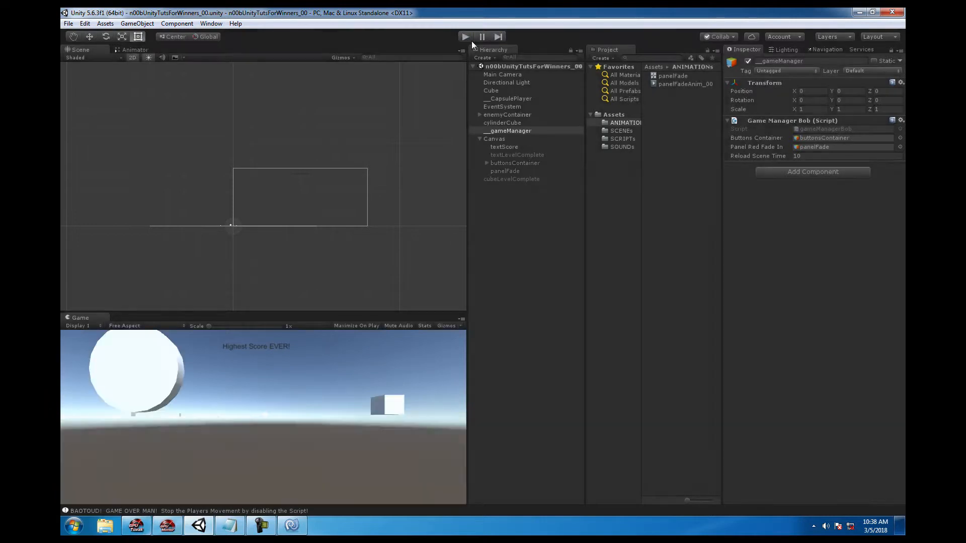
pyautogui.click(684, 83)
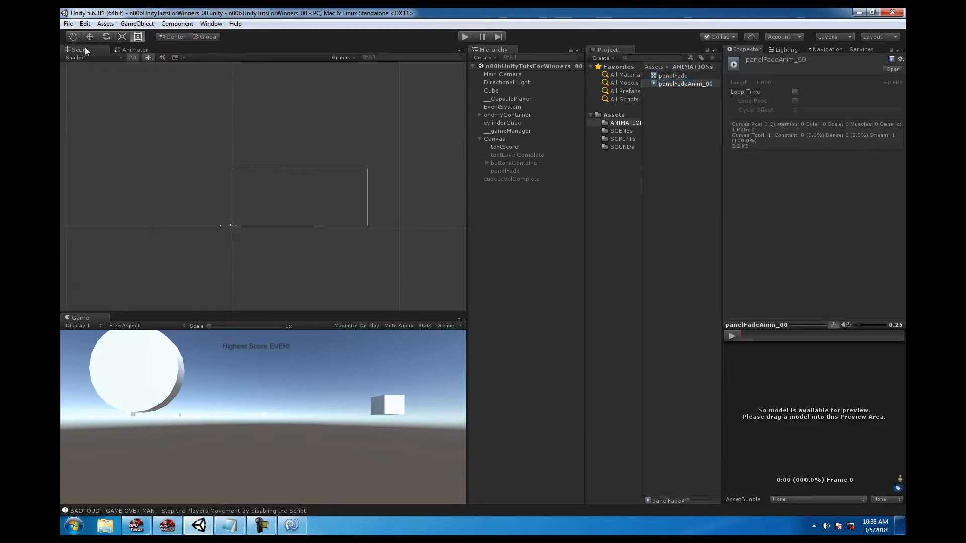
pyautogui.click(211, 24)
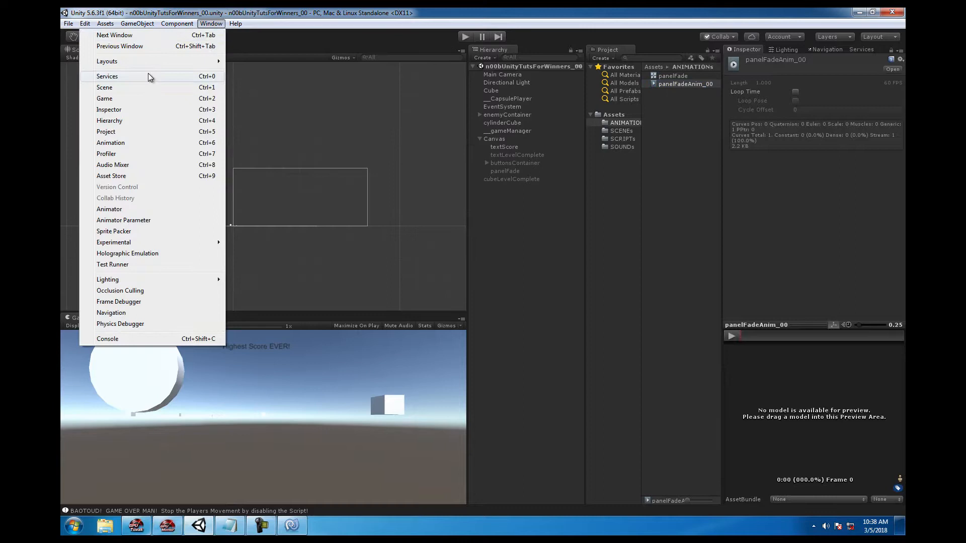
pyautogui.click(110, 143)
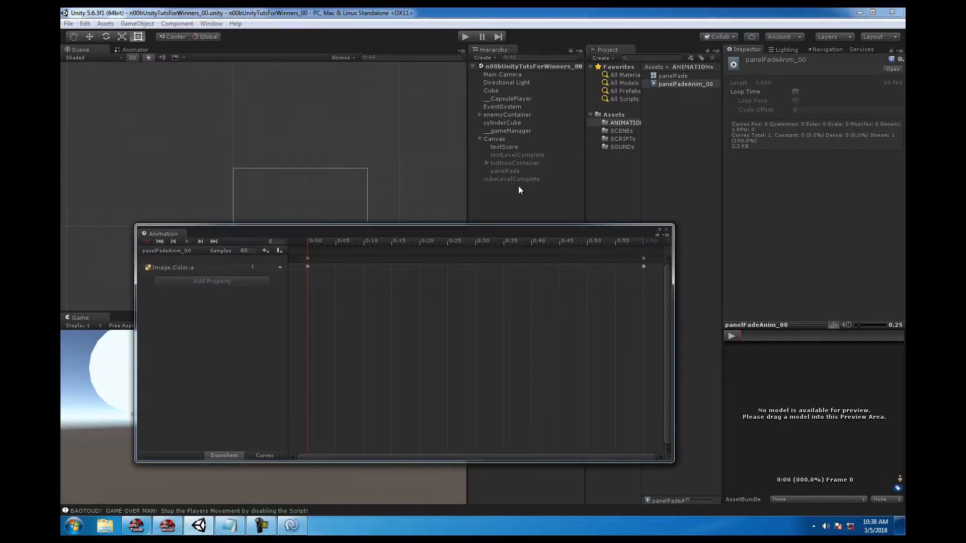
pyautogui.click(673, 75)
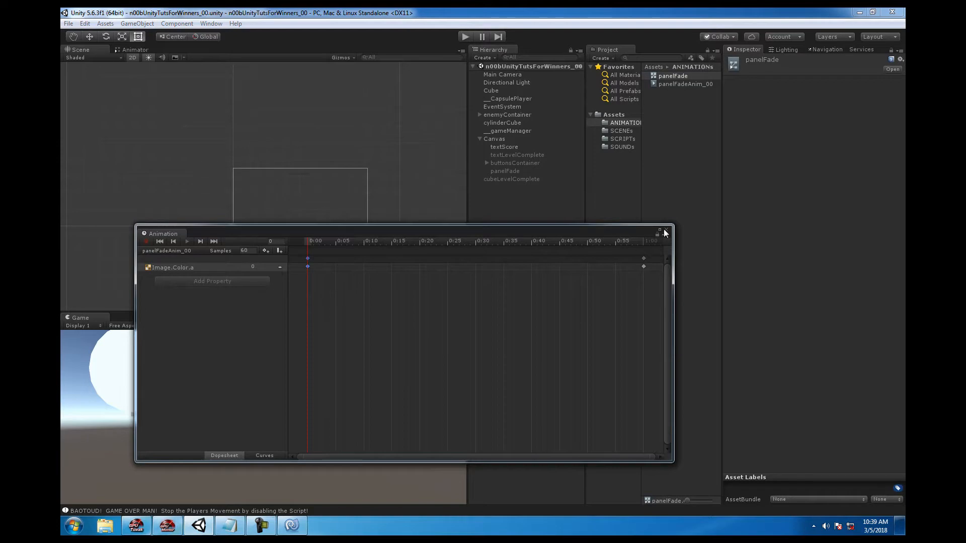
pyautogui.click(665, 233)
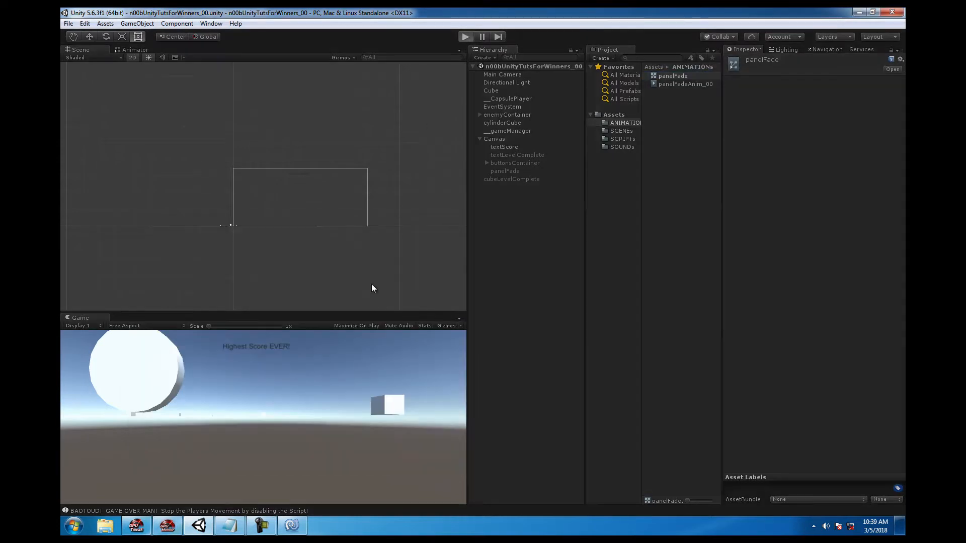
# Step: Test the red fade, move panelFade above textScore as Canvas's first child, and replay
pyautogui.click(466, 36)
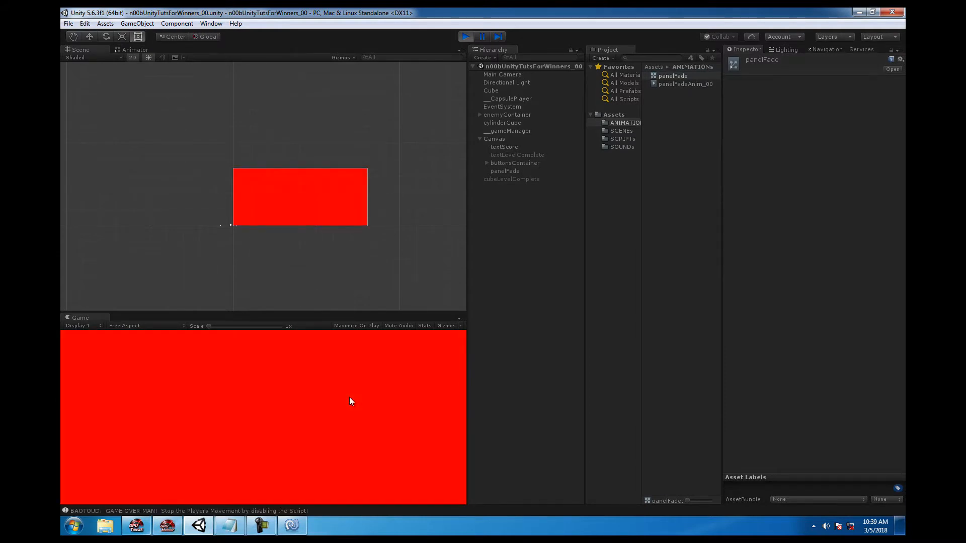
pyautogui.click(465, 37)
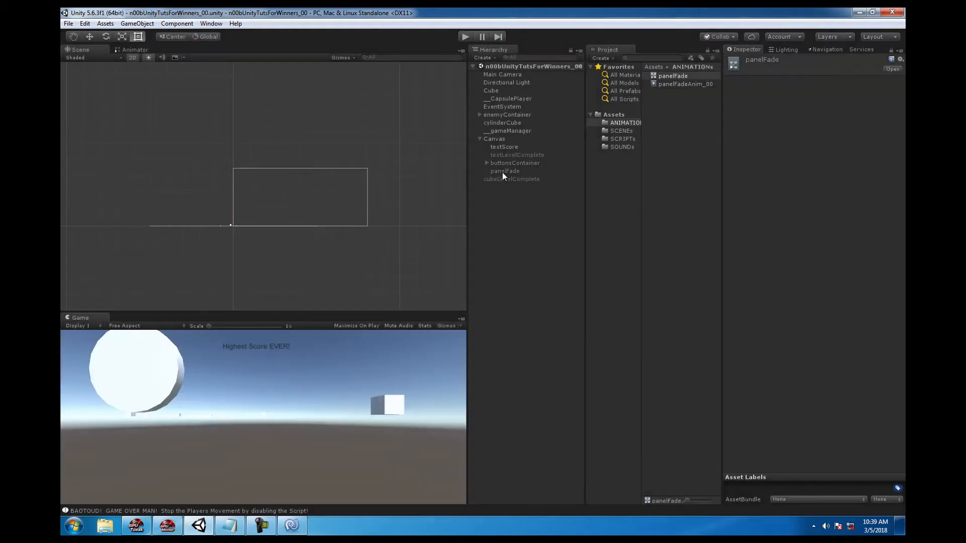
pyautogui.click(505, 146)
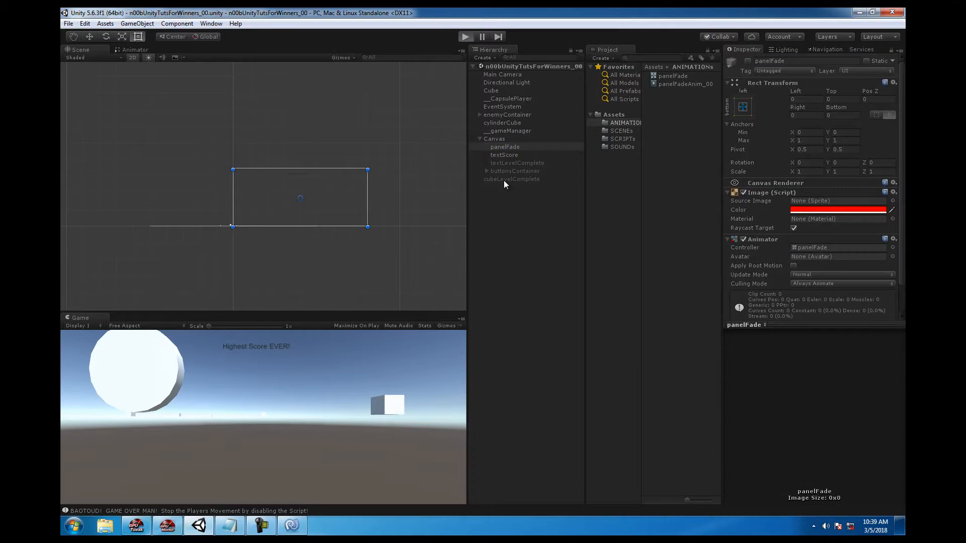
pyautogui.click(465, 36)
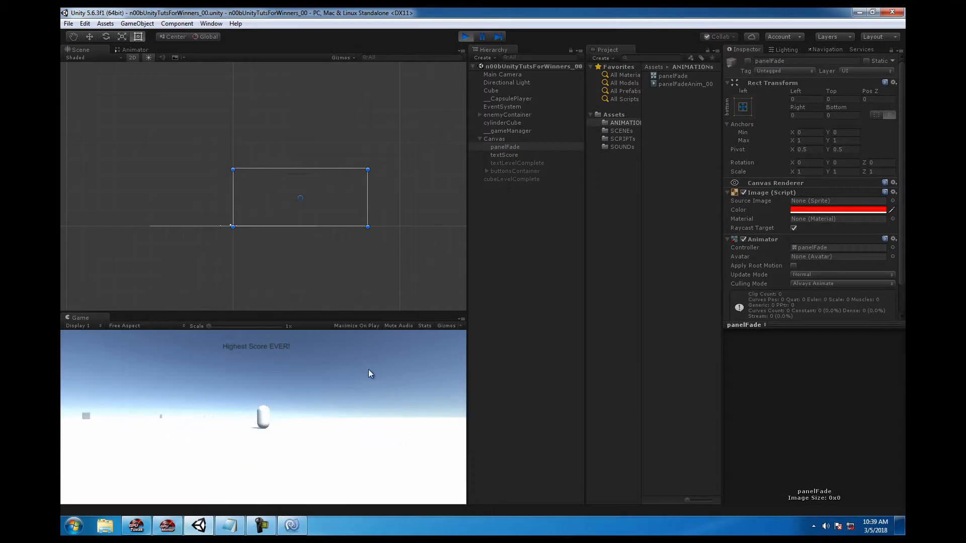